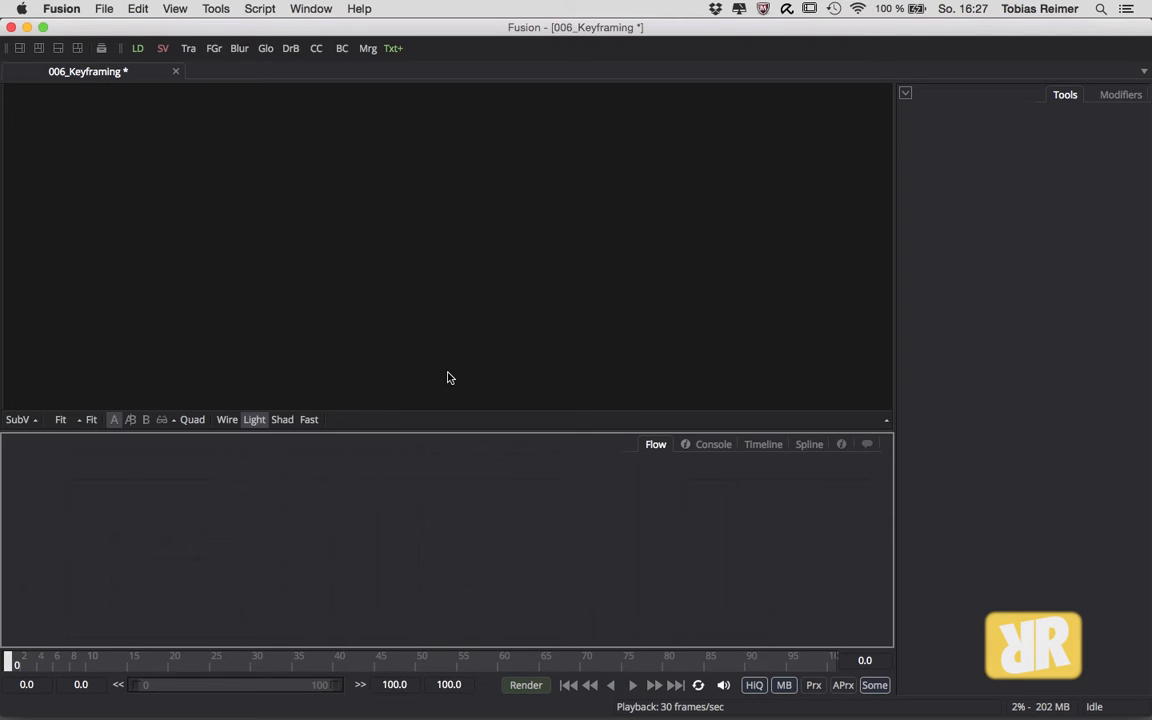
pyautogui.moveTo(434, 552)
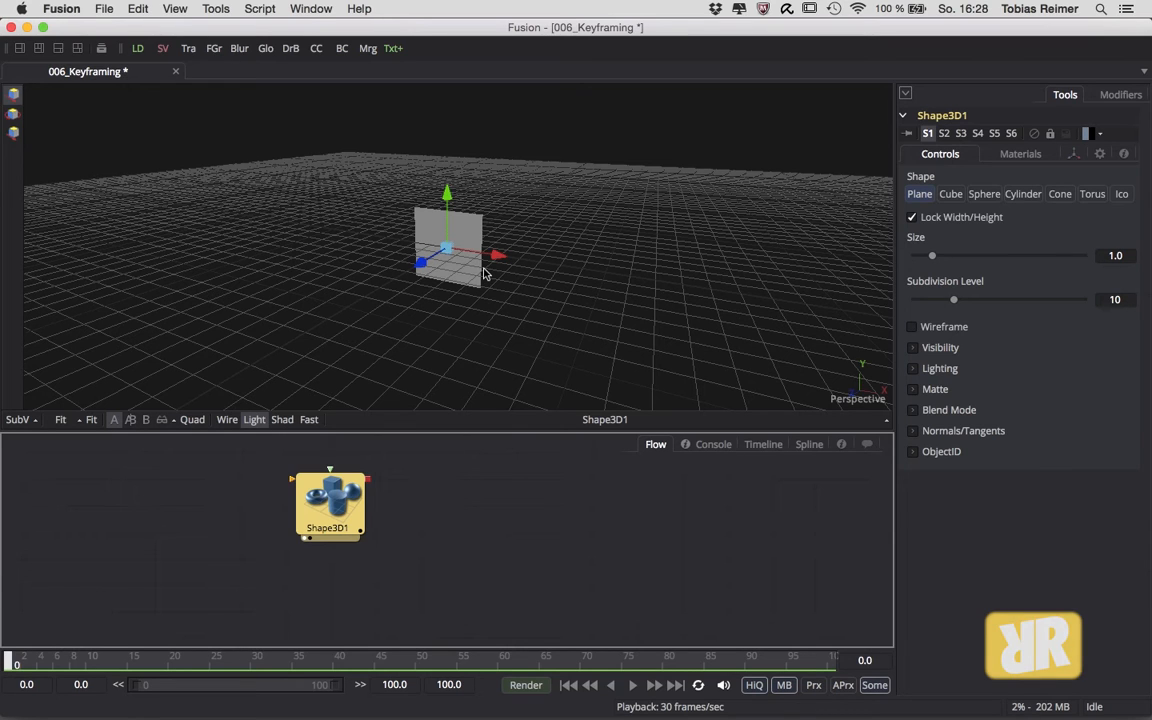
pyautogui.moveTo(950, 194)
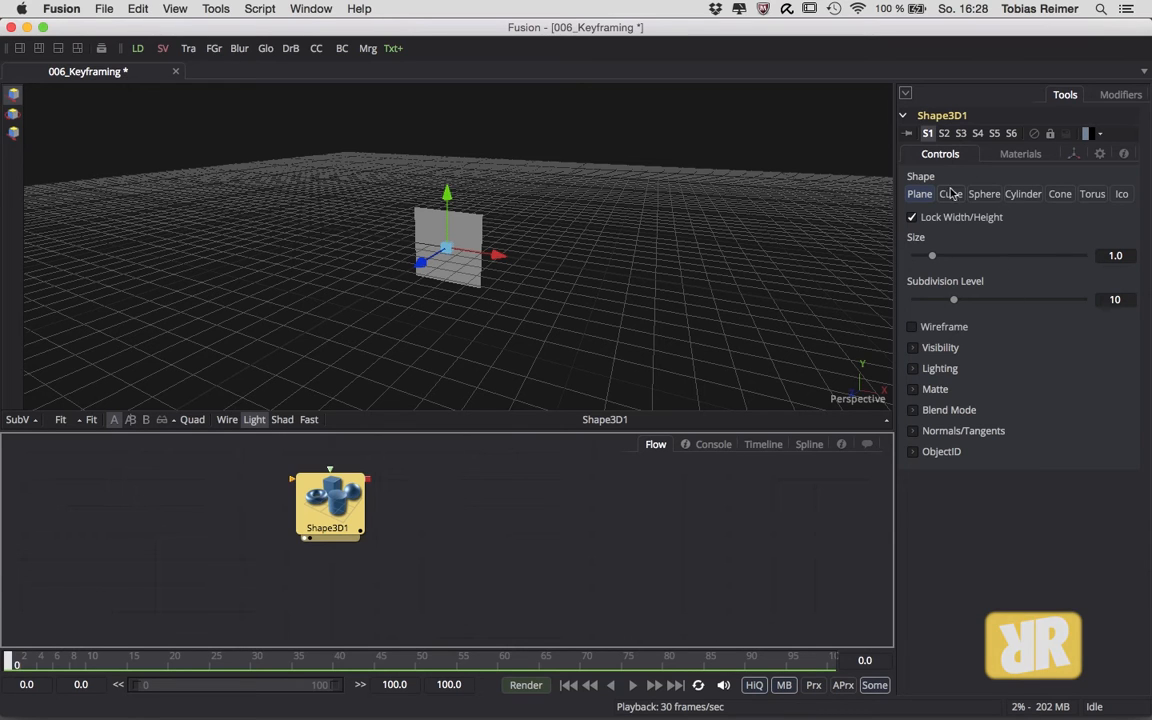
# Change Shape3D to a Cube and toggle viewer lighting off and on twice to compare
pyautogui.click(952, 194)
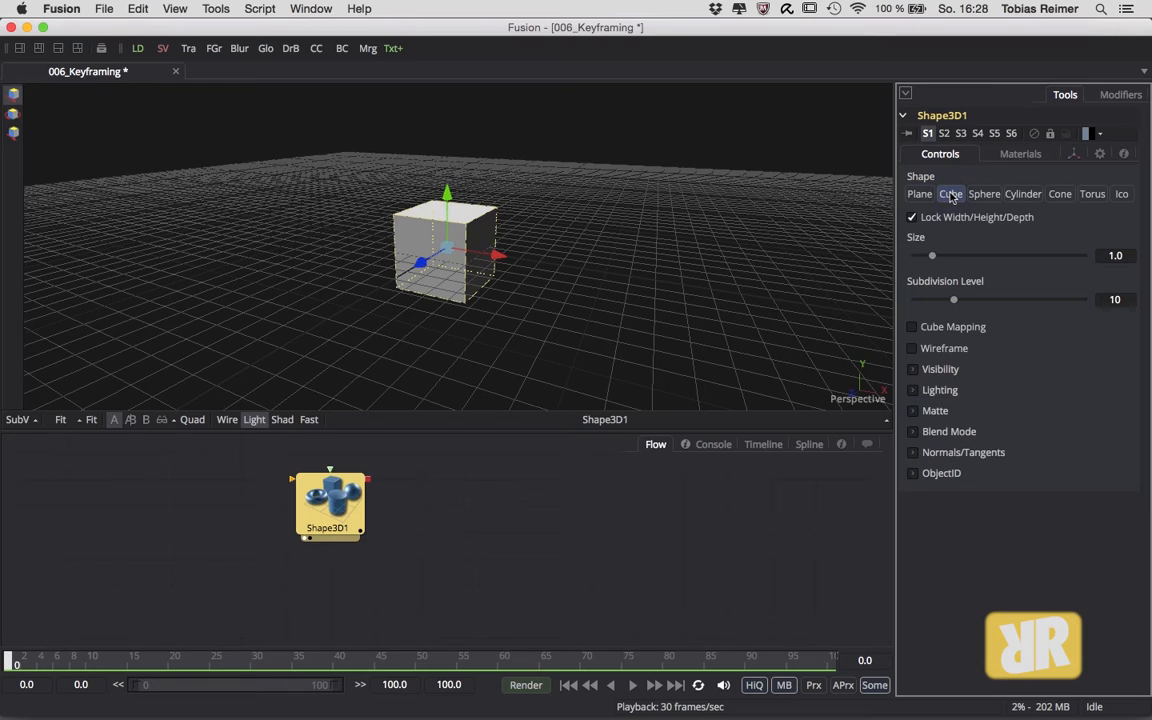
pyautogui.click(950, 192)
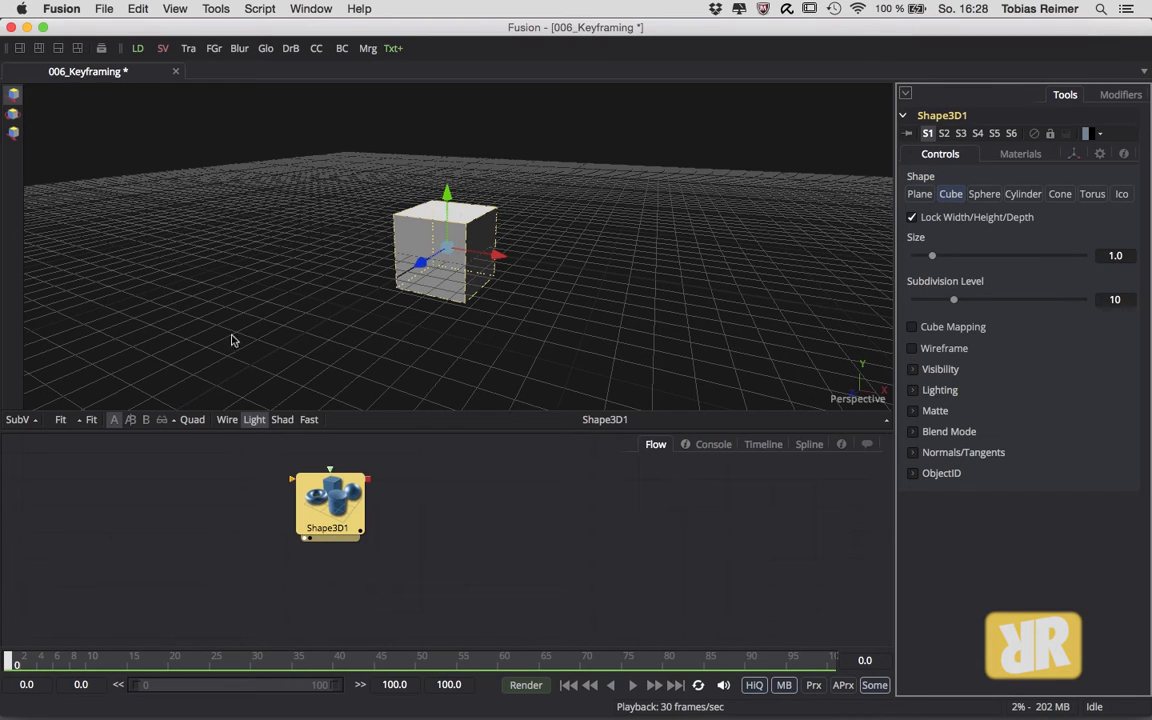
pyautogui.click(254, 420)
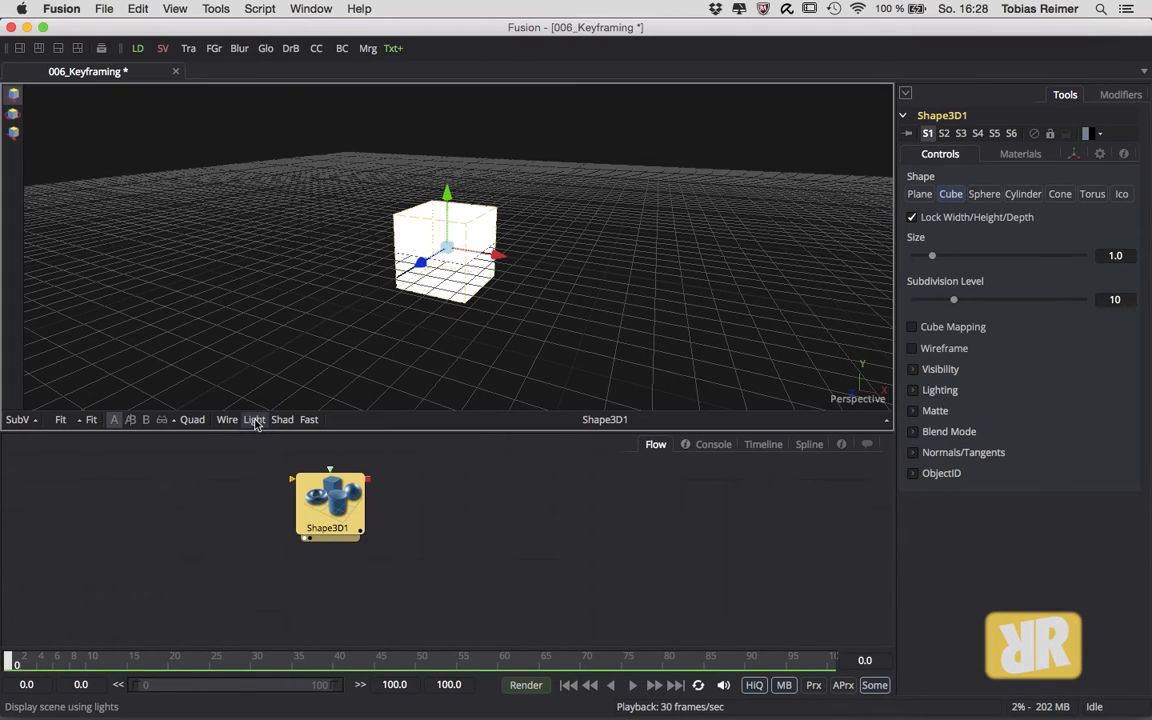
pyautogui.click(252, 420)
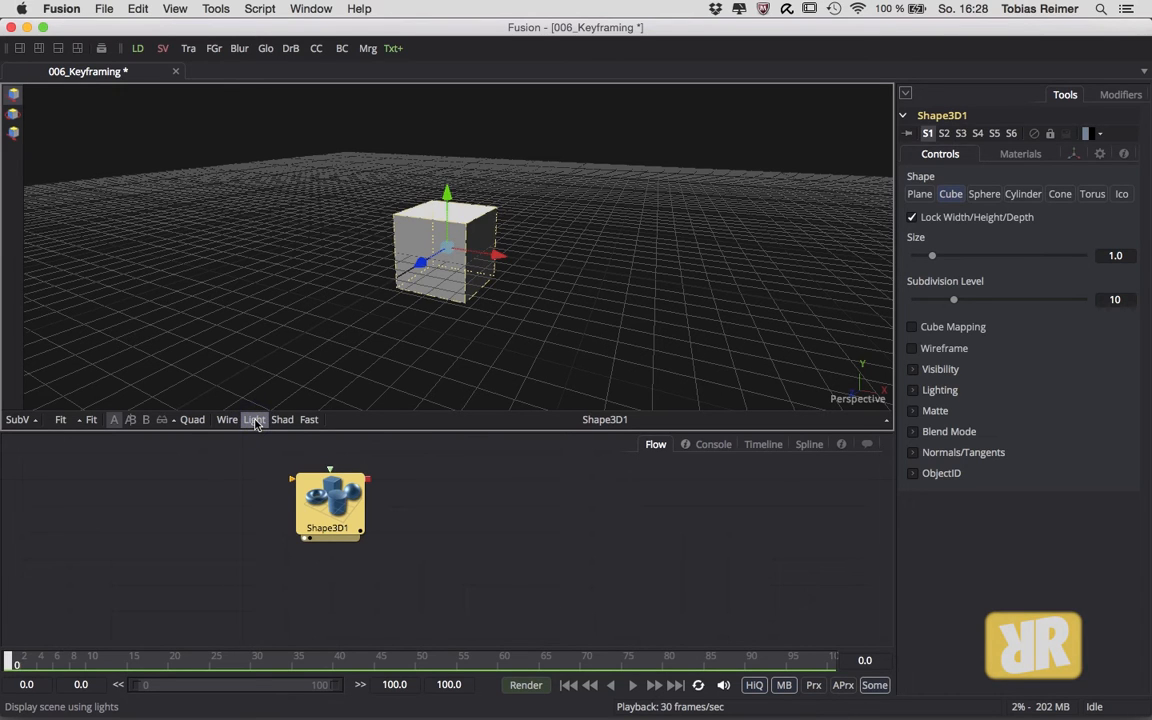
pyautogui.click(254, 420)
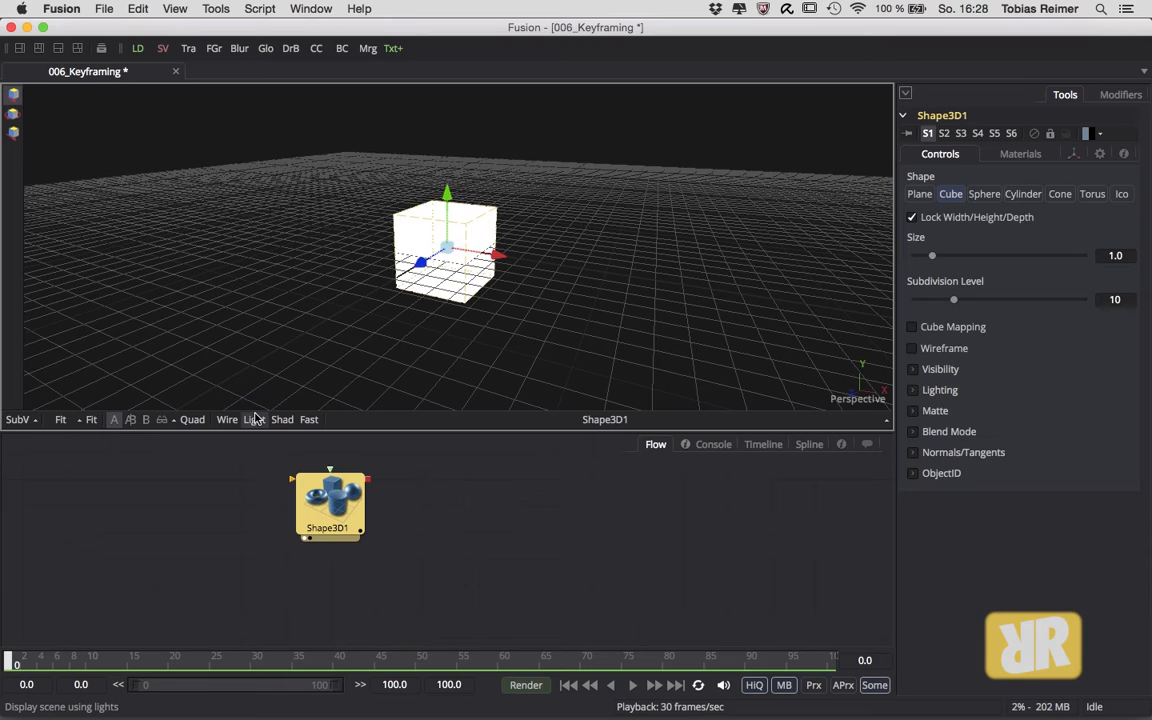
pyautogui.click(252, 420)
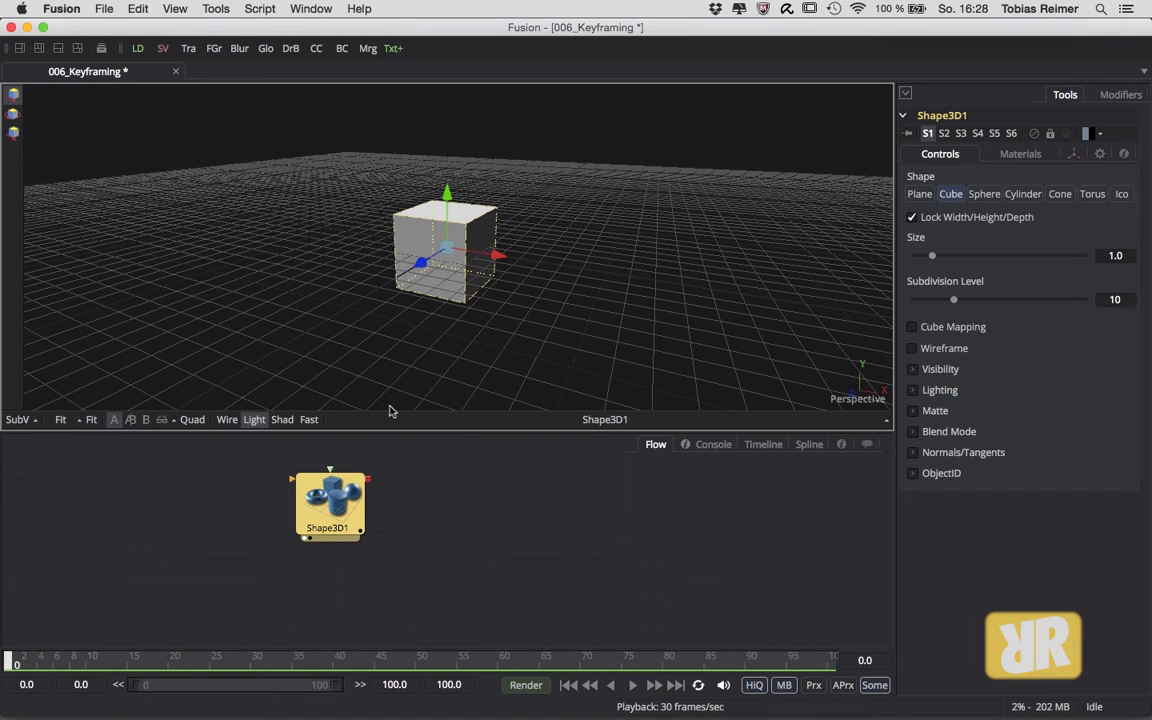
pyautogui.moveTo(362, 650)
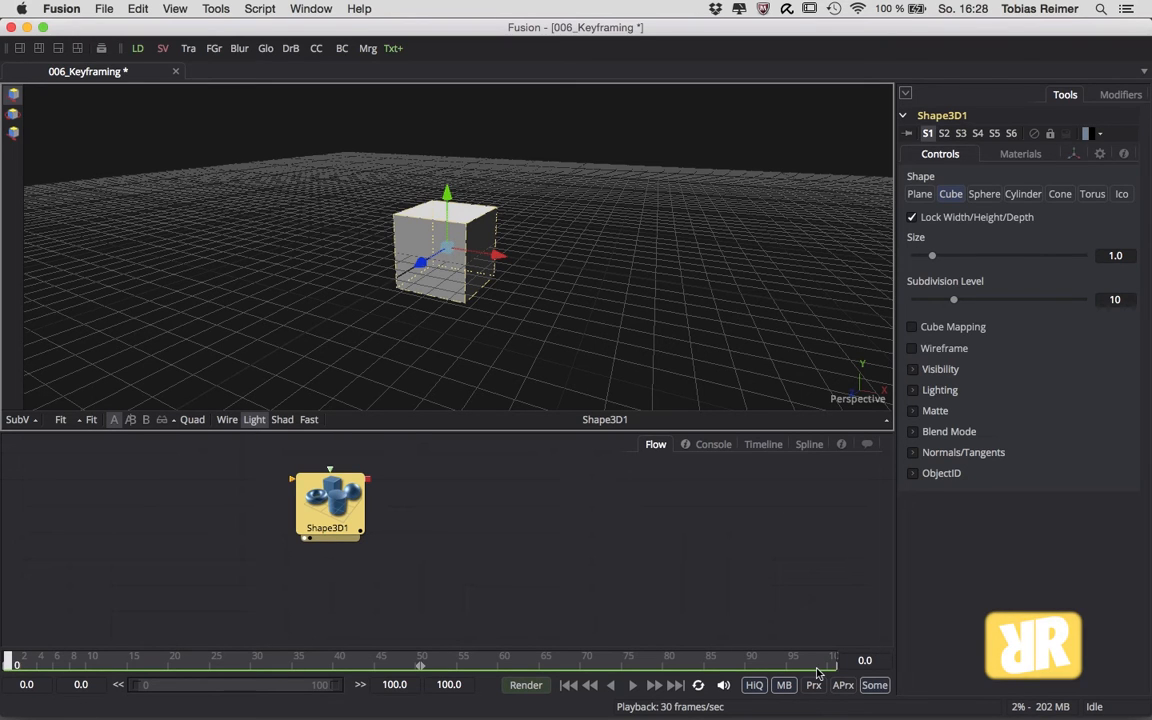
pyautogui.moveTo(848, 612)
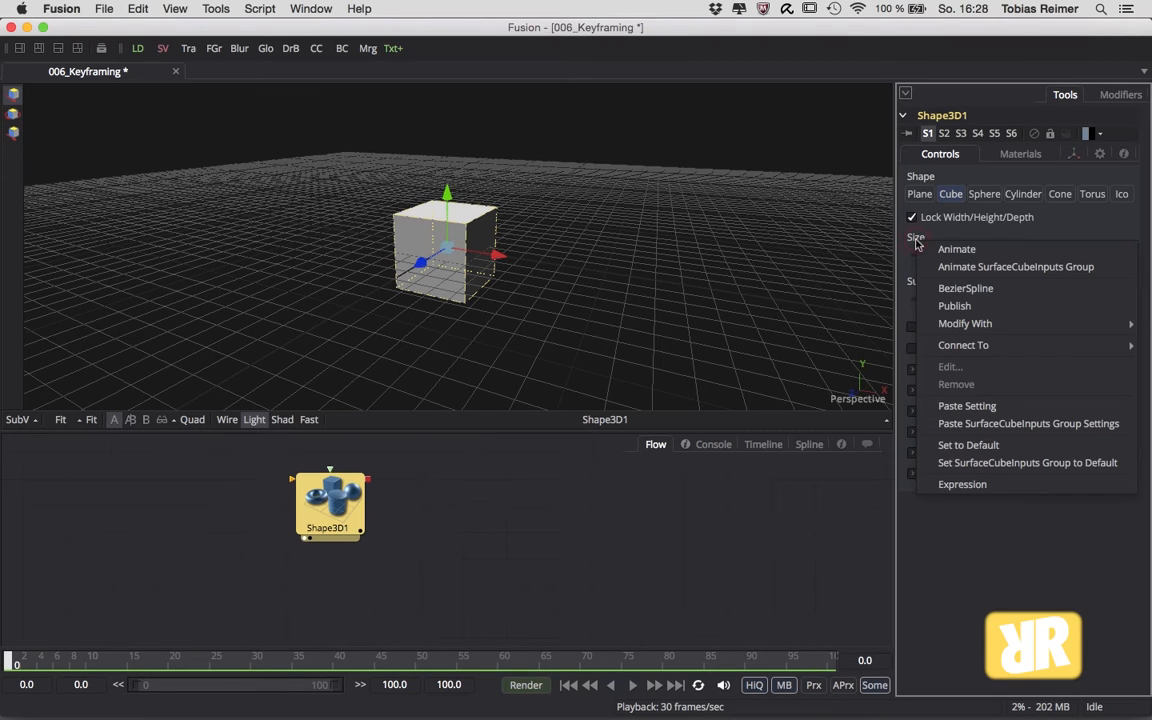
pyautogui.moveTo(956, 248)
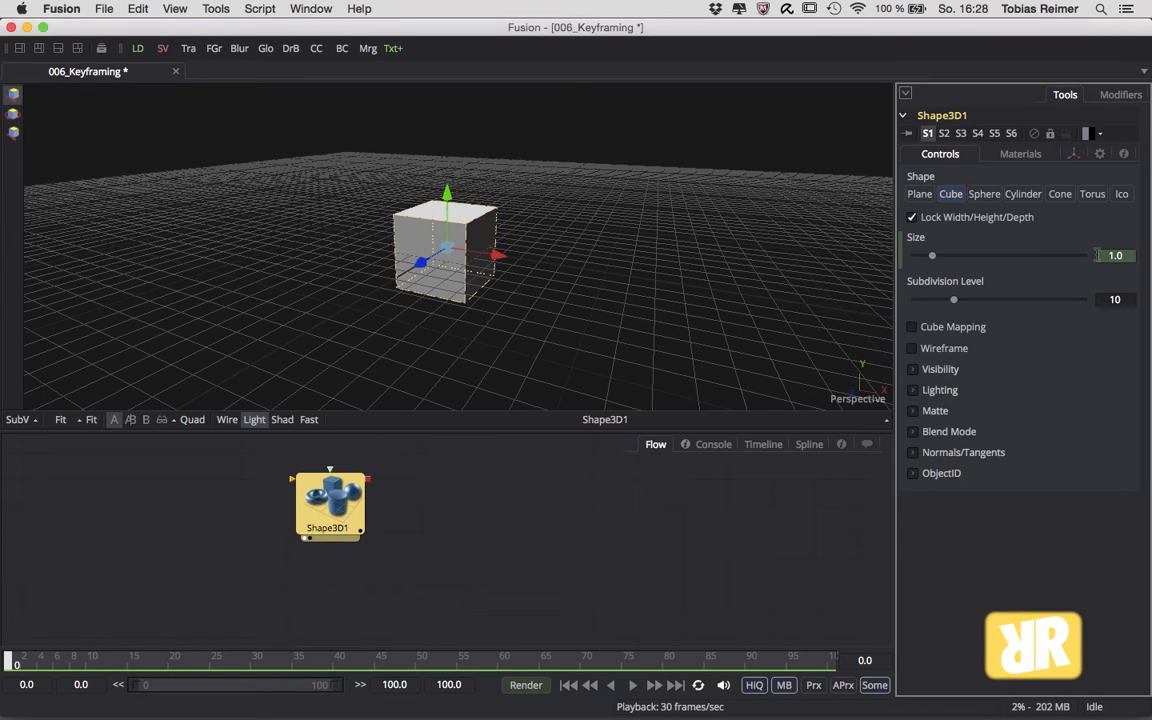
# At frame 50, drag the Size slider down to about 0.86 to keyframe the shrink
pyautogui.click(864, 660)
pyautogui.write('50')
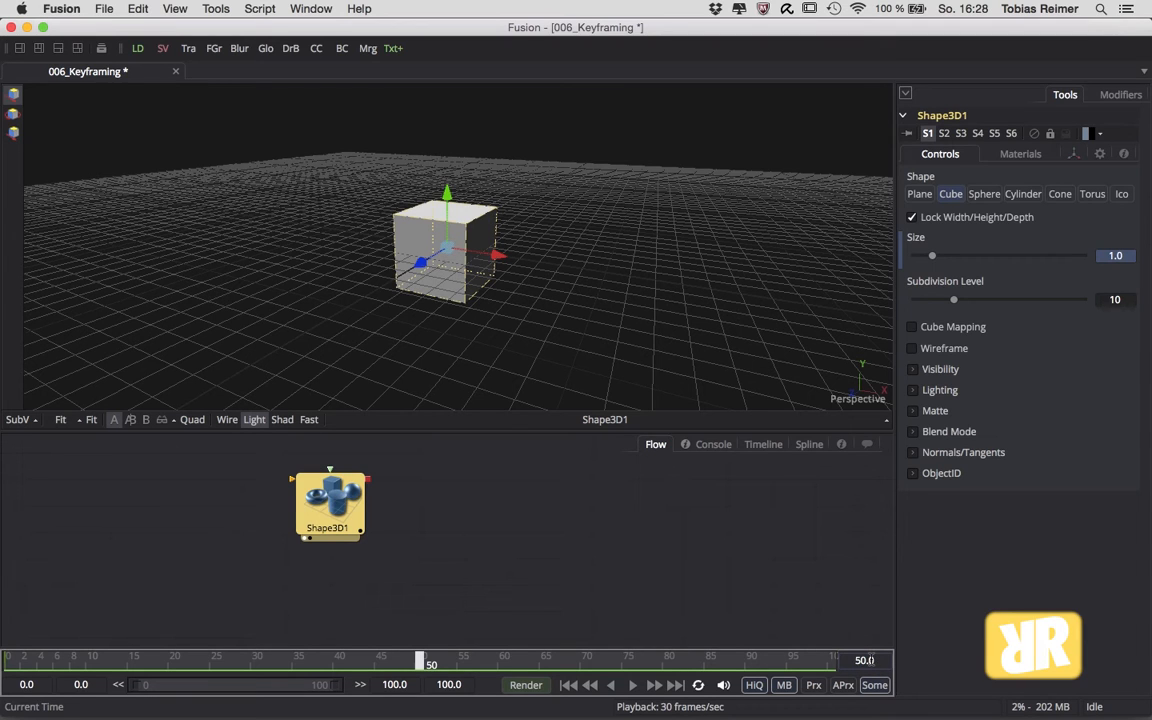
pyautogui.moveTo(932, 256); pyautogui.dragTo(912, 256)
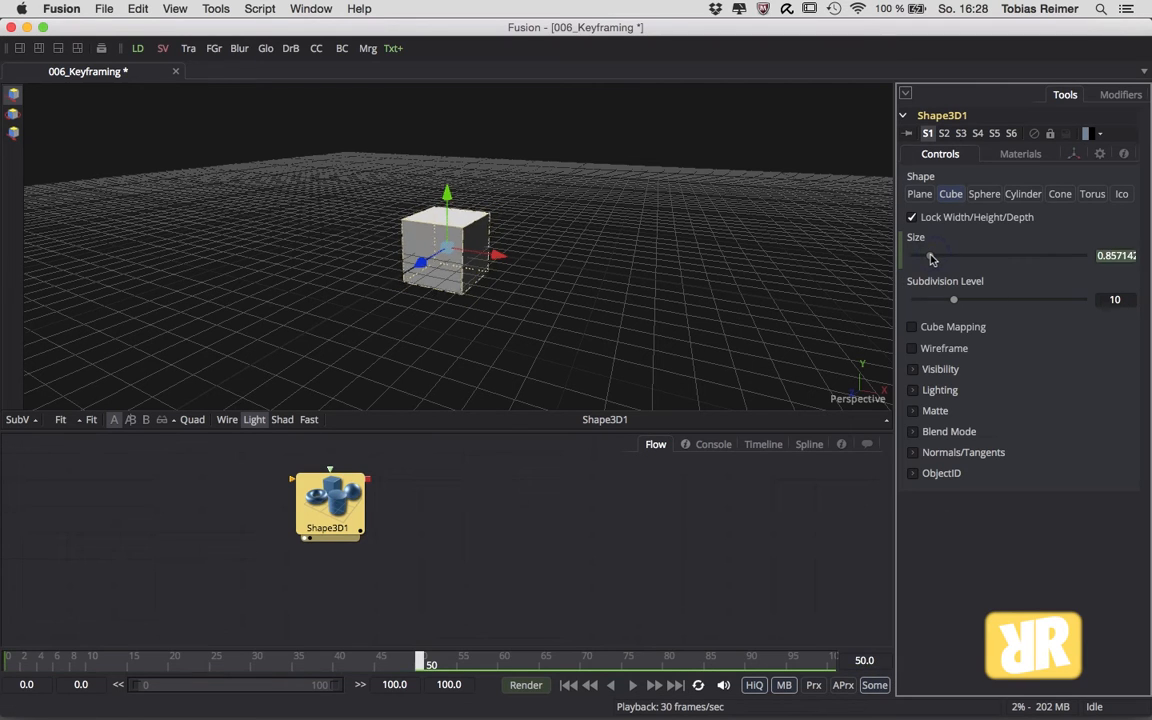
pyautogui.moveTo(950, 256); pyautogui.dragTo(928, 256)
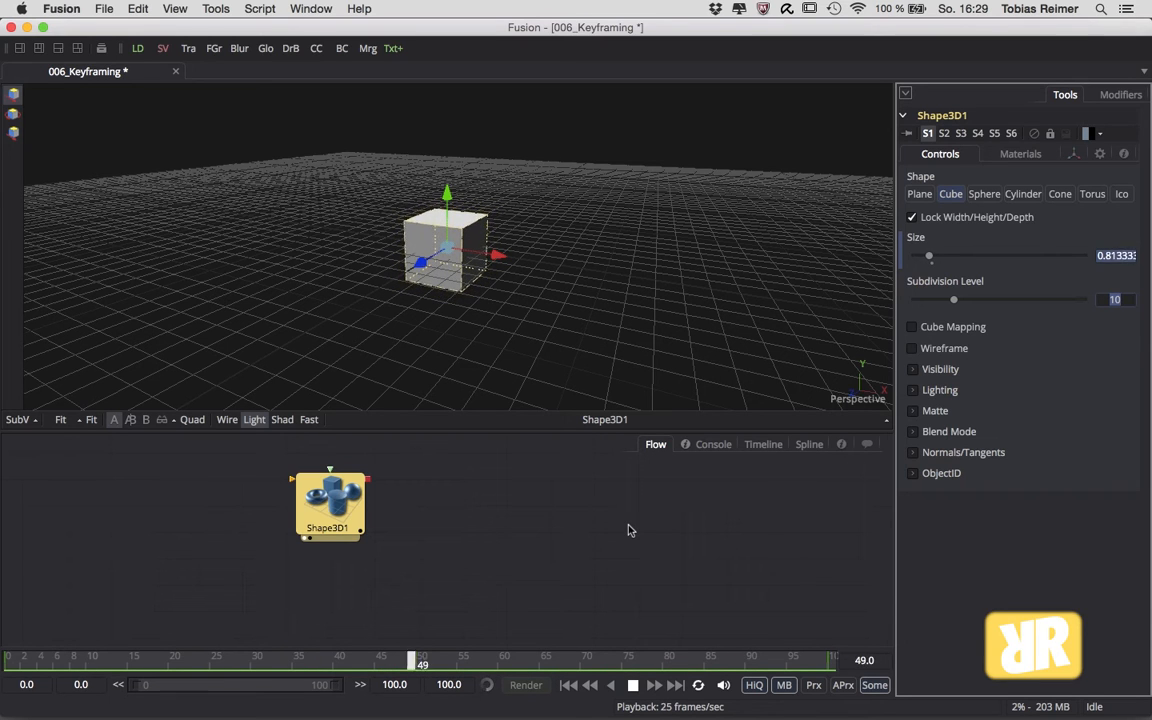
# Show the Timeline panel and scrub across the Shape3D1 Size keyframes
pyautogui.click(764, 444)
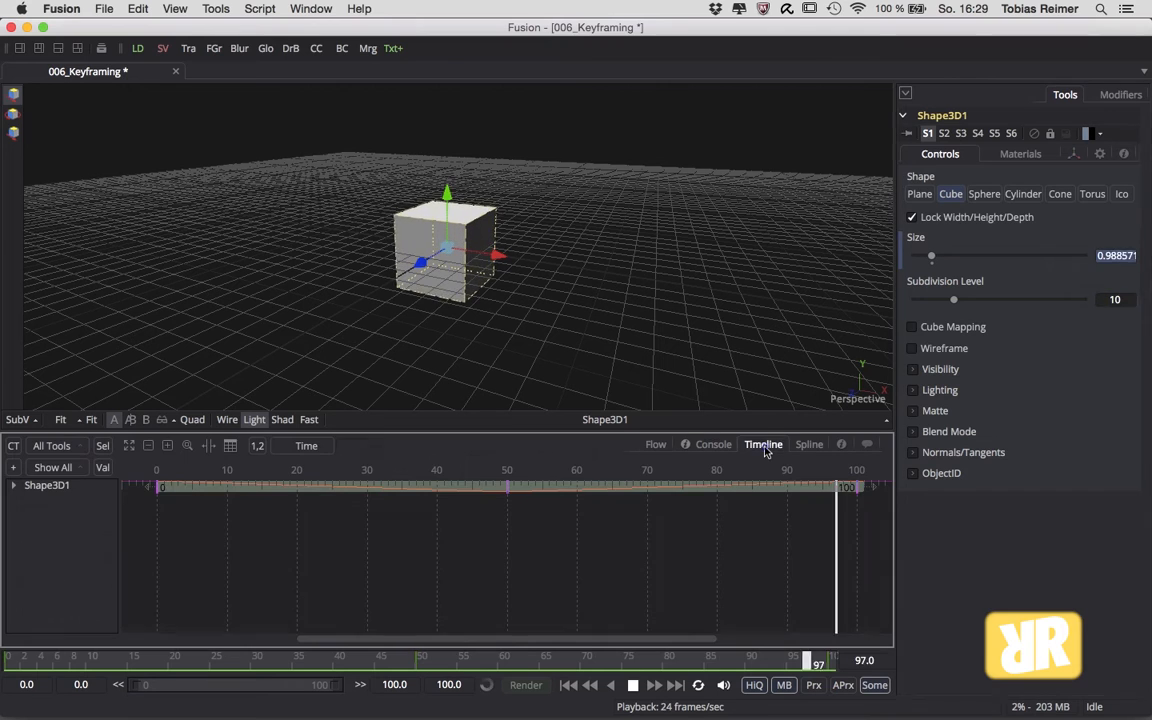
pyautogui.click(458, 488)
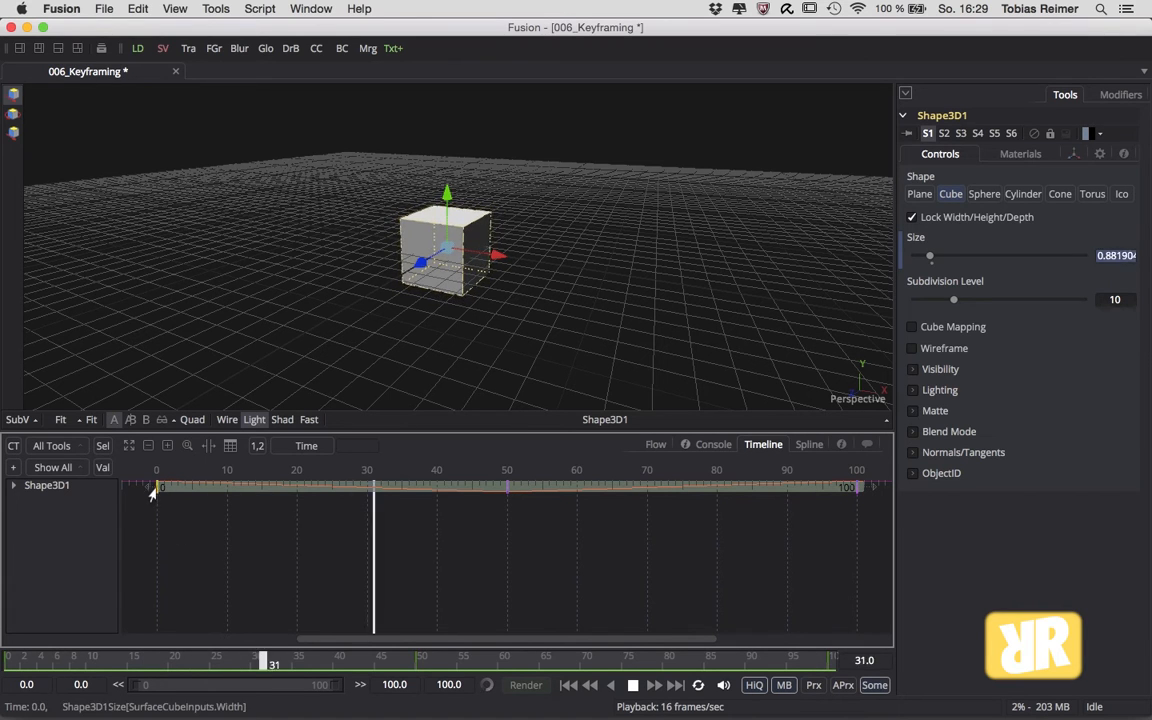
pyautogui.moveTo(372, 488); pyautogui.dragTo(654, 488)
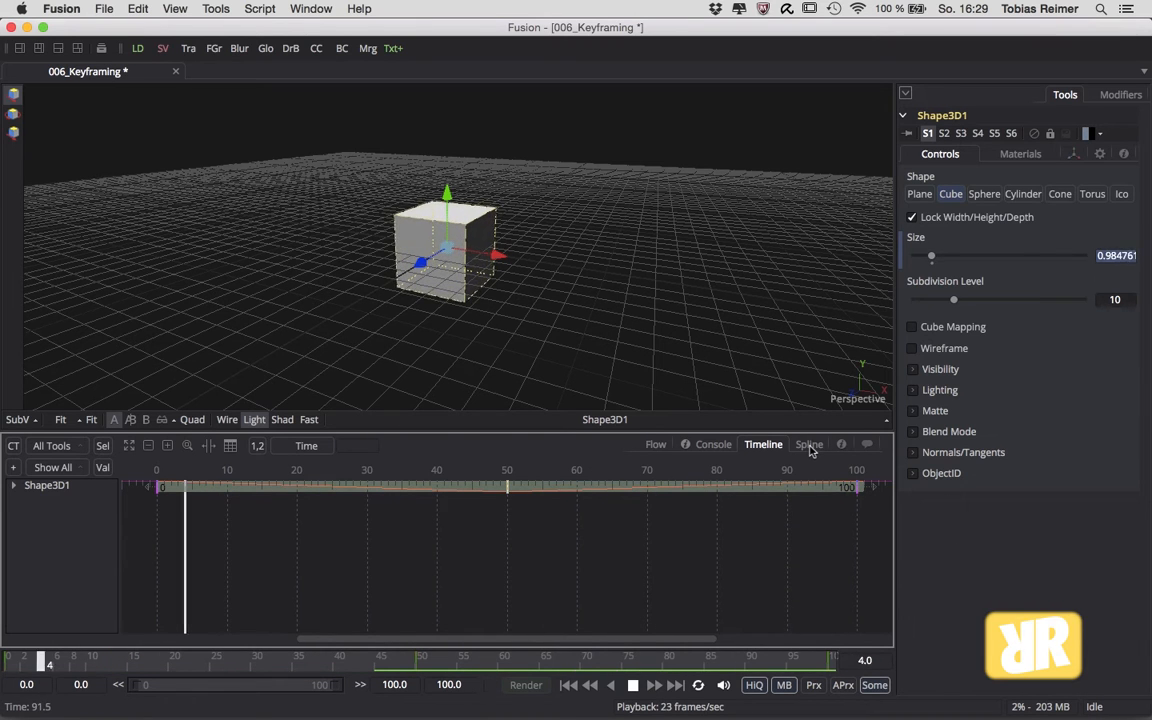
# Switch to the Spline editor to view the Shape3D1 Size curve dipping at frame 50
pyautogui.click(808, 444)
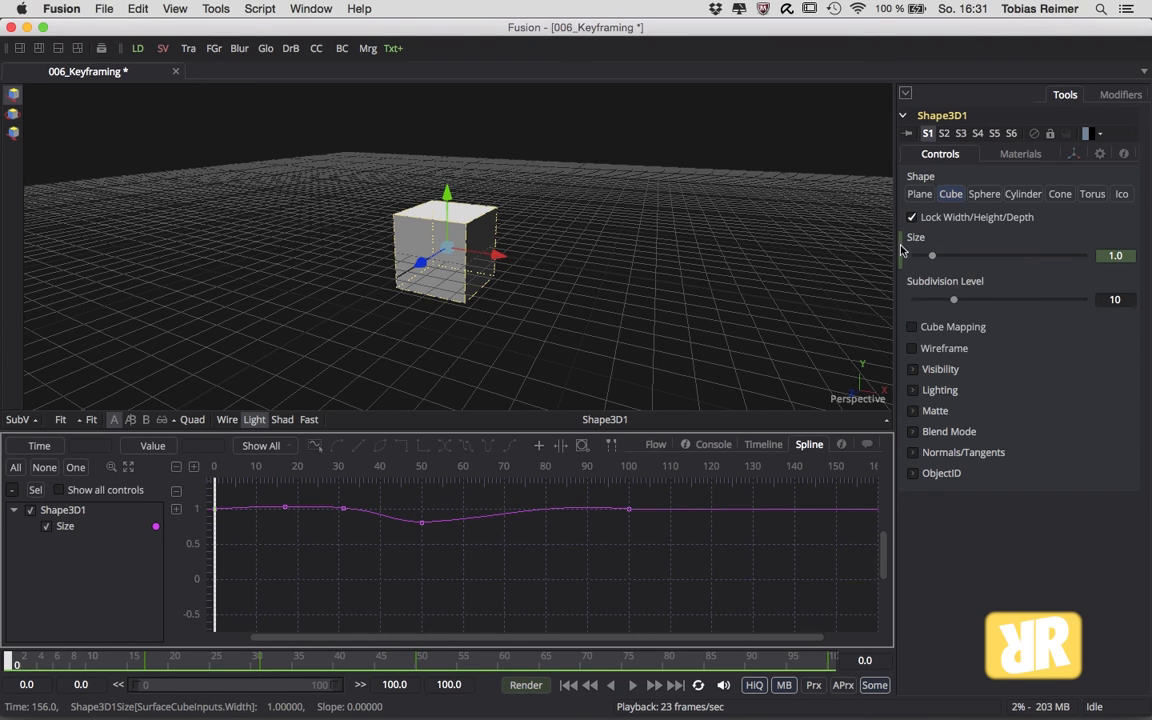
# Remove Shape3D1Size animation from the Inspector so Size stays fixed at 1.0
pyautogui.rightClick(916, 240)
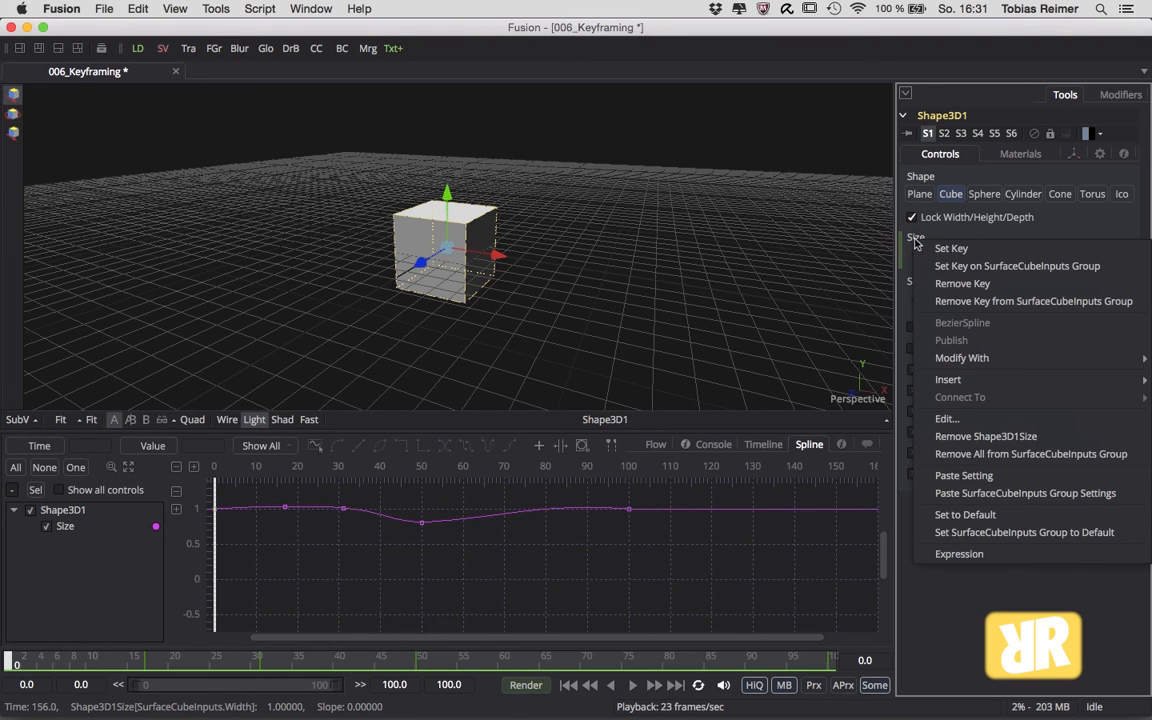
pyautogui.moveTo(984, 436)
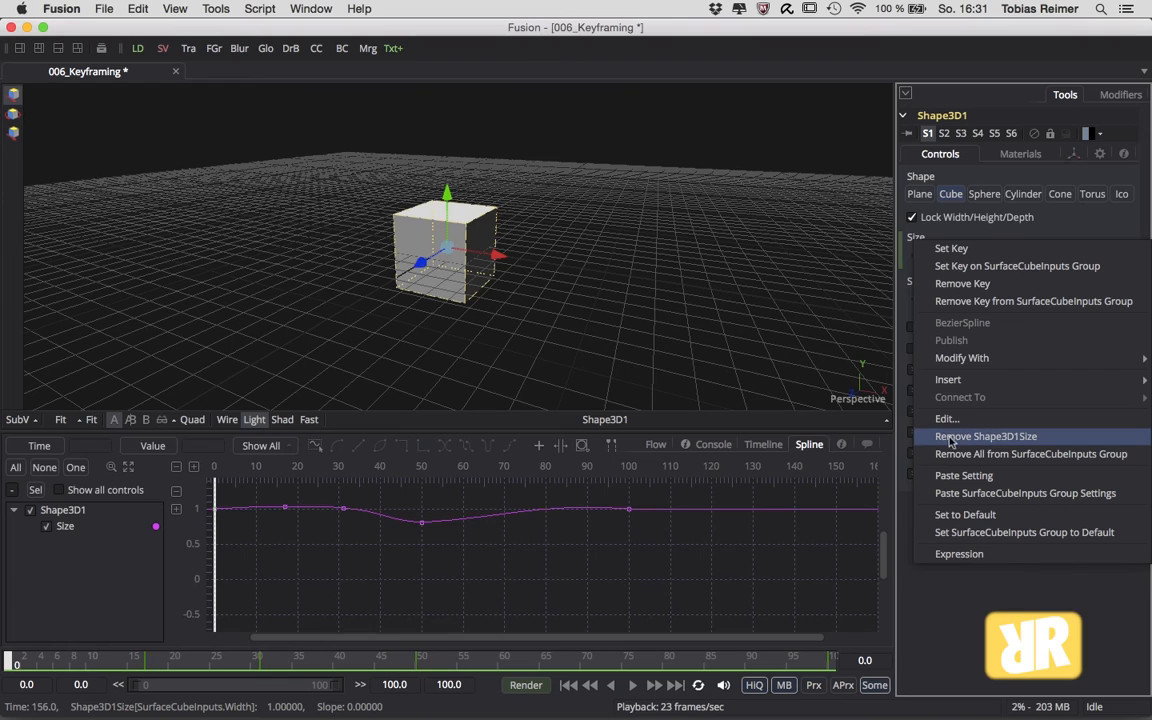
pyautogui.moveTo(1036, 444)
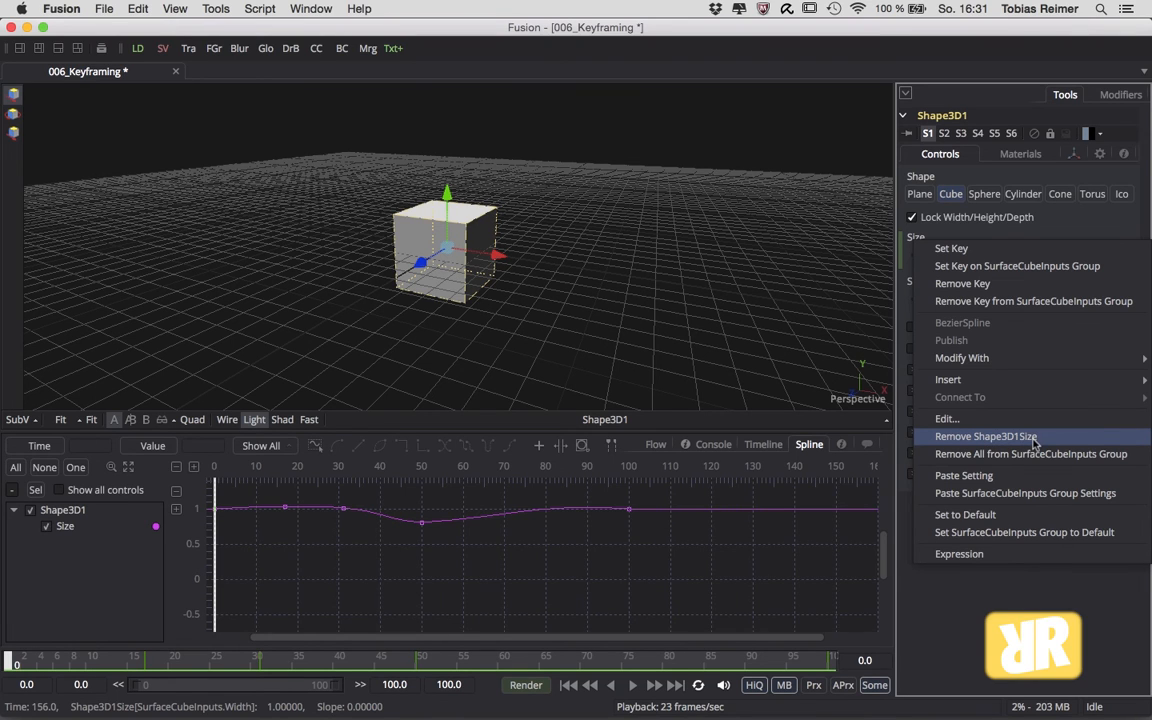
pyautogui.click(984, 436)
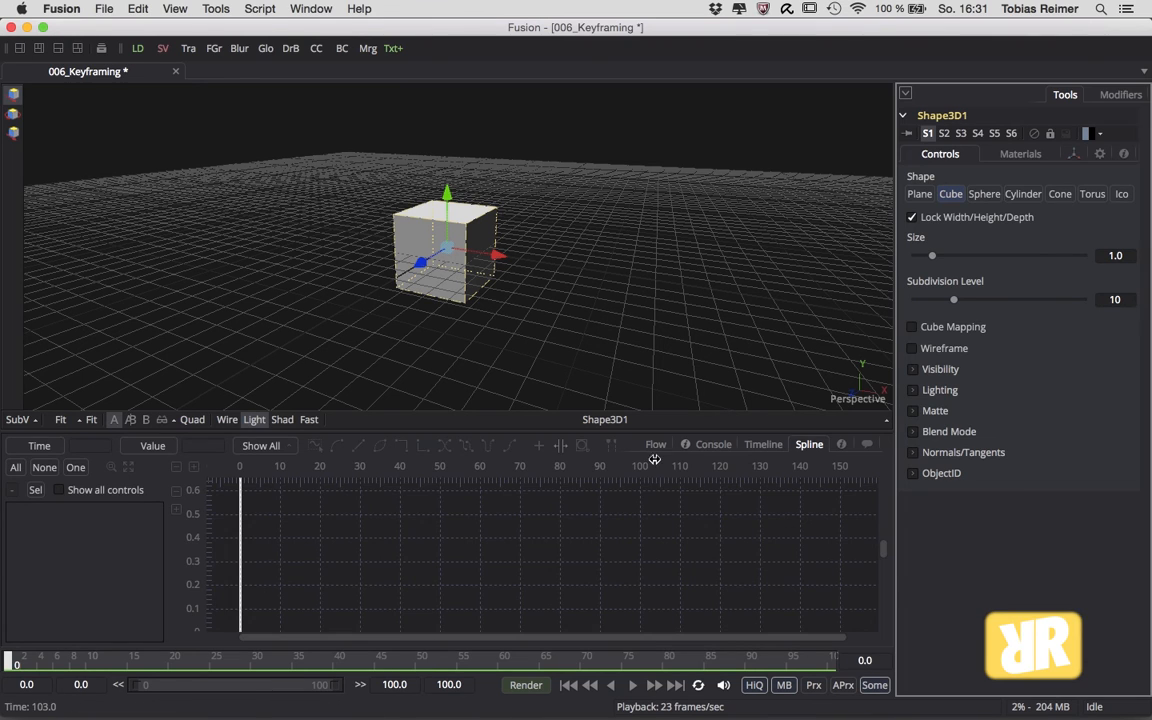
# Return to the Flow node view and bring up the Size parameter's Animate option again
pyautogui.click(656, 444)
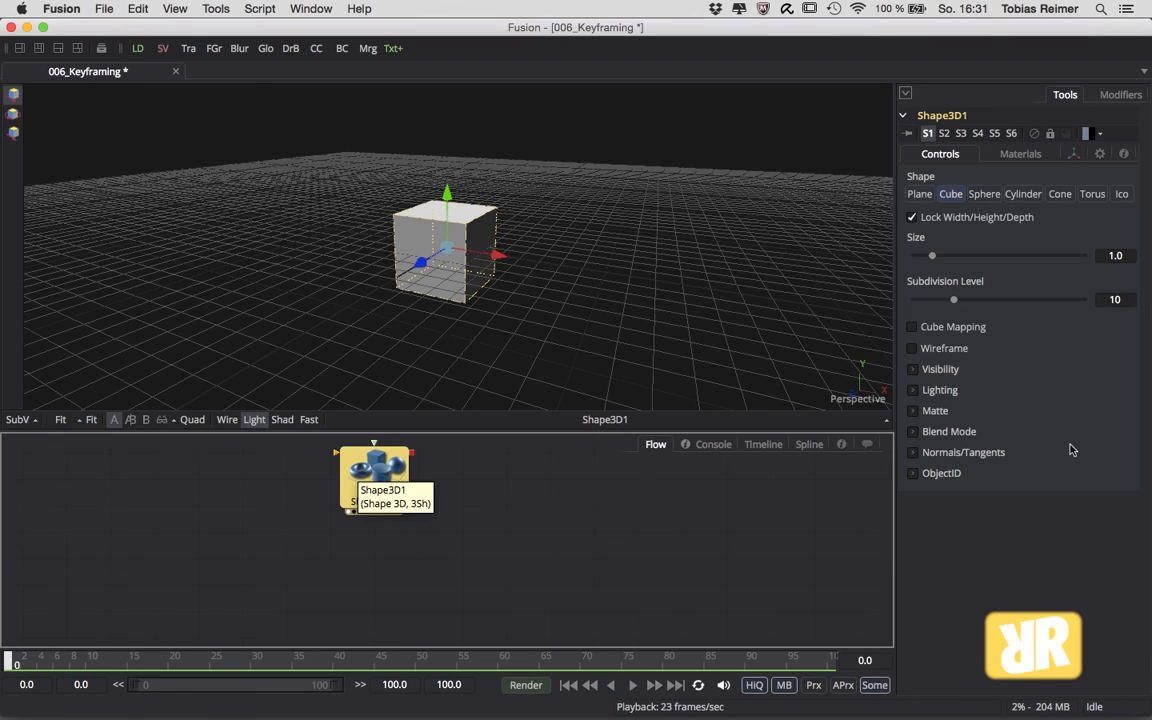
pyautogui.rightClick(916, 238)
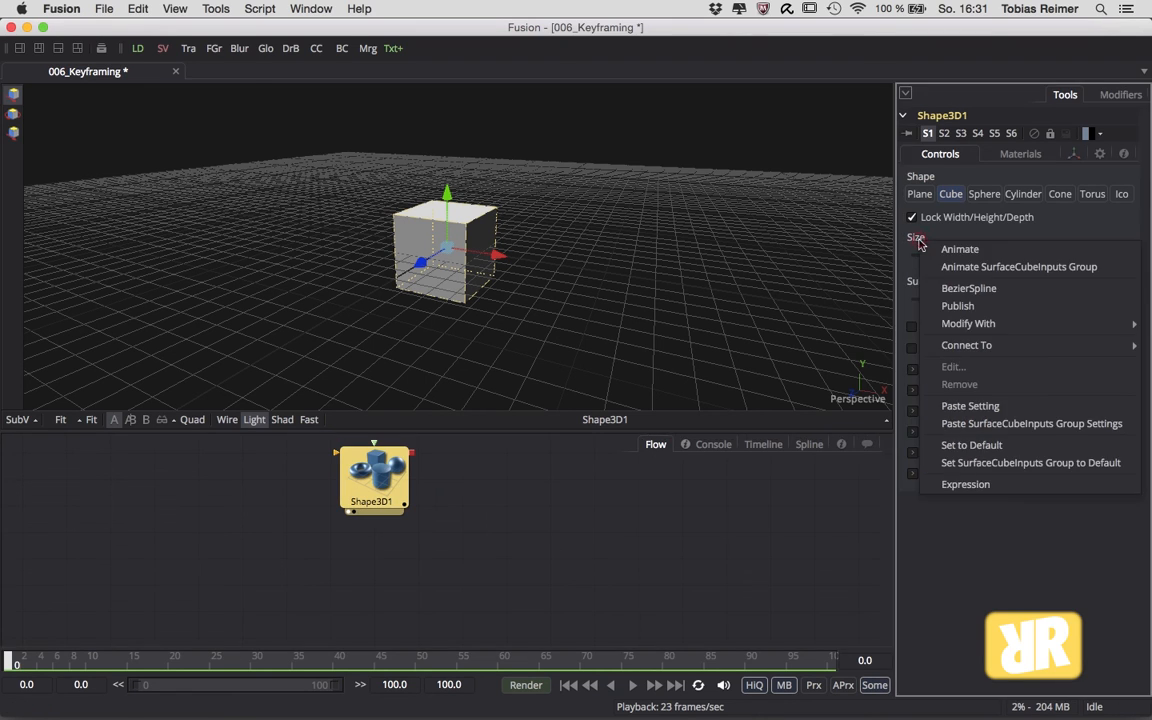
pyautogui.moveTo(992, 252)
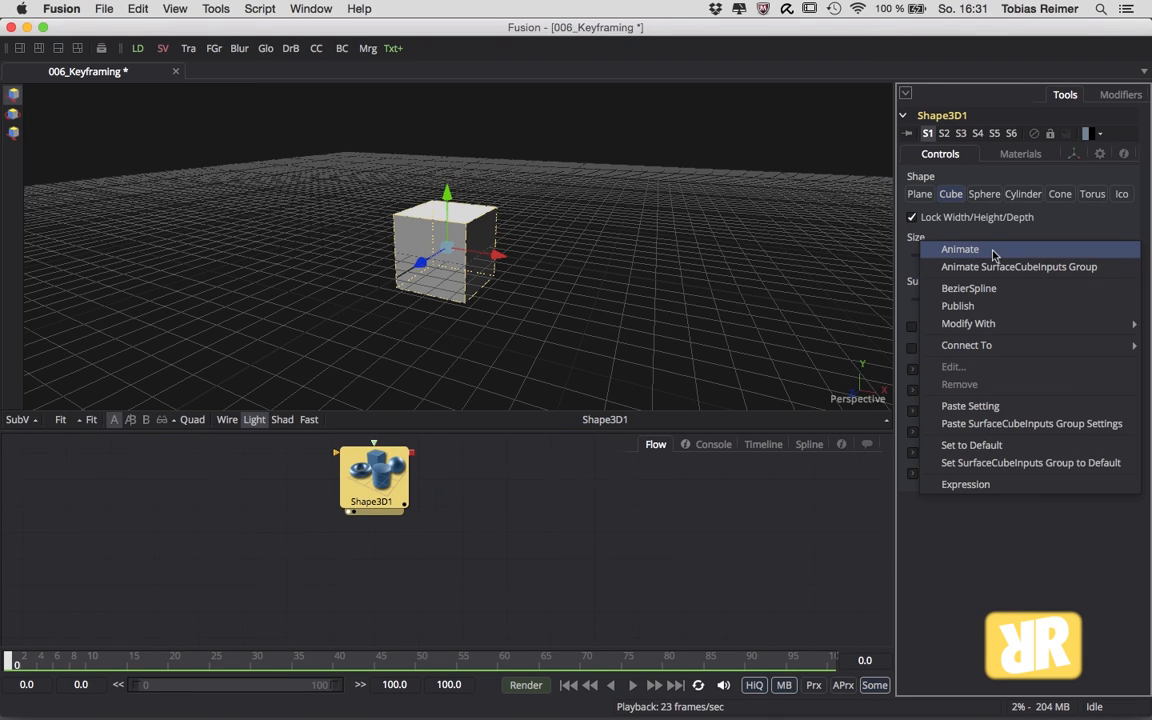